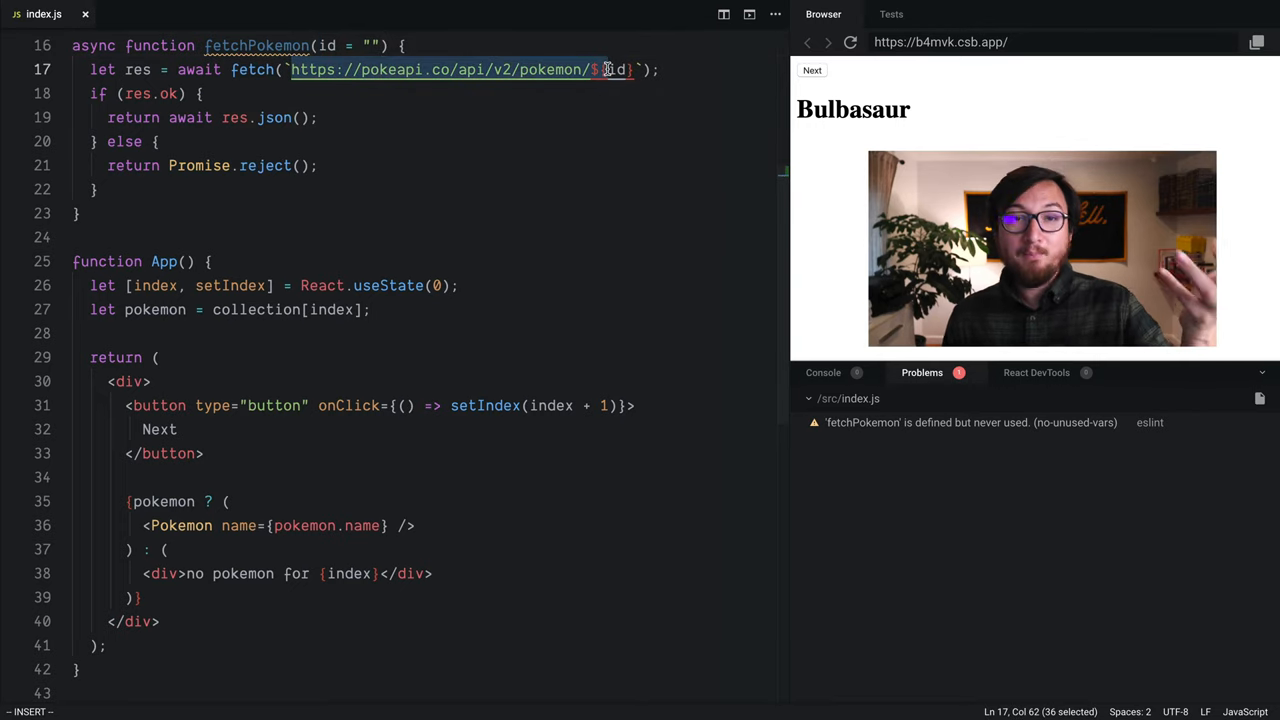
- Add a blank line in App below the pokemon lookup, after reviewing fetchPokemon
{"action": "left_click", "coordinate": [316, 116]}
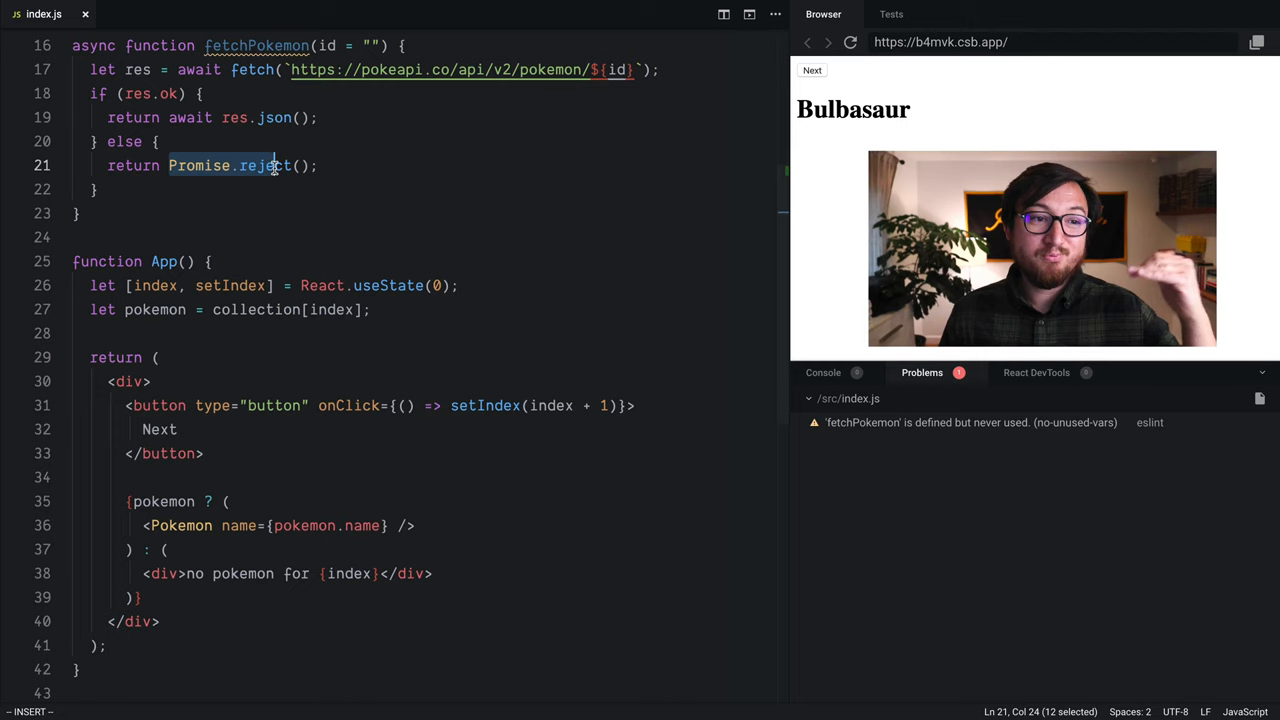
{"action": "mouse_move", "coordinate": [264, 164]}
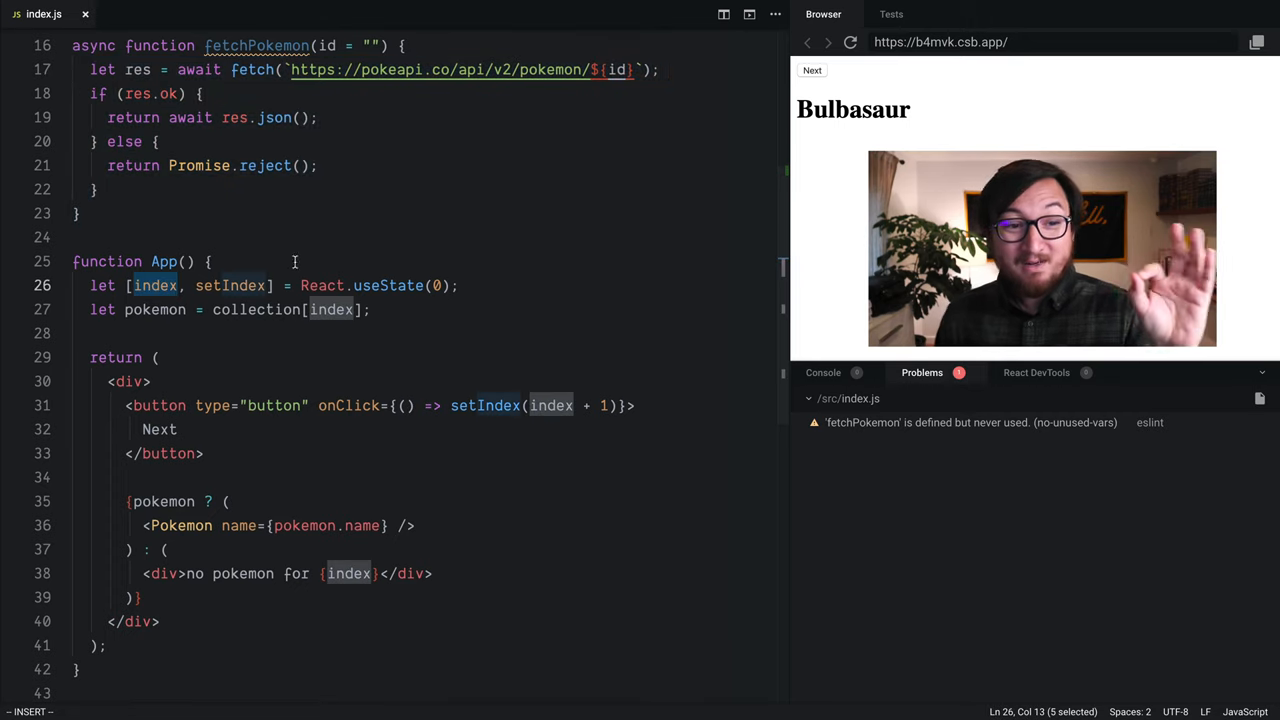
{"action": "key", "text": "Enter"}
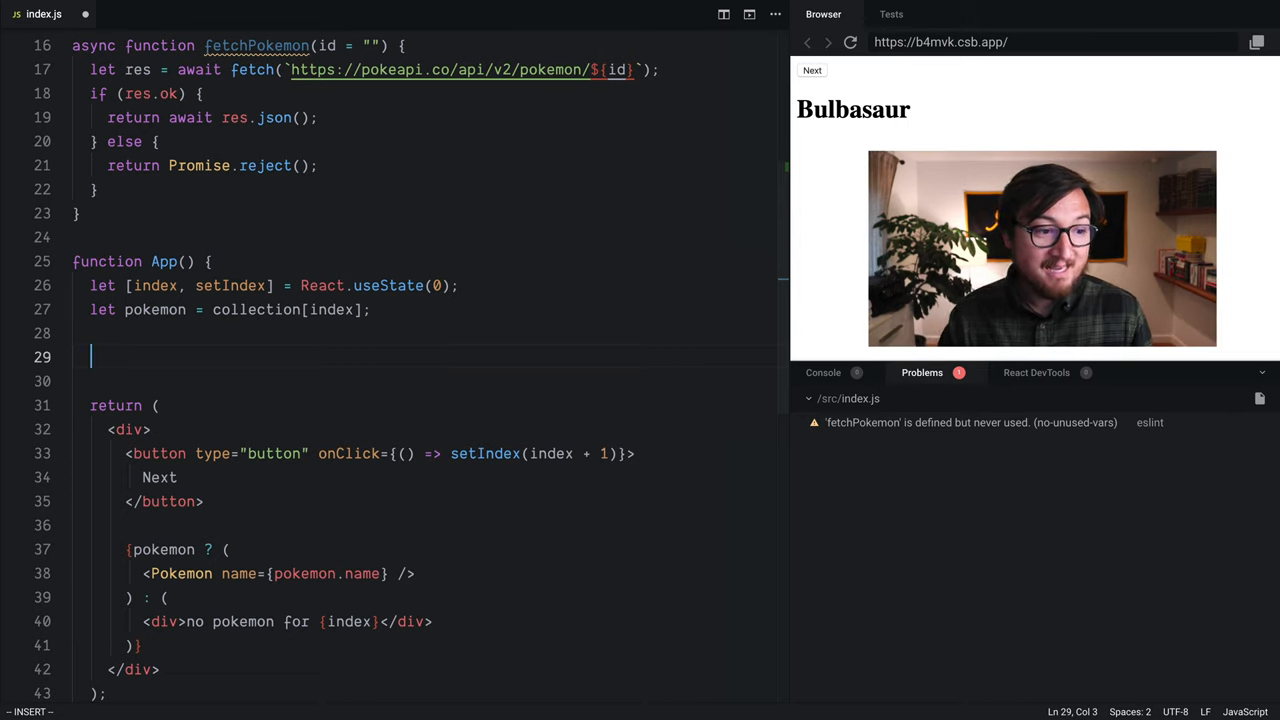
- Write React.useEffect(() => { fetchPokemon(index) }) so the unused-function warning clears
{"action": "type", "text": "React.useEffect("}
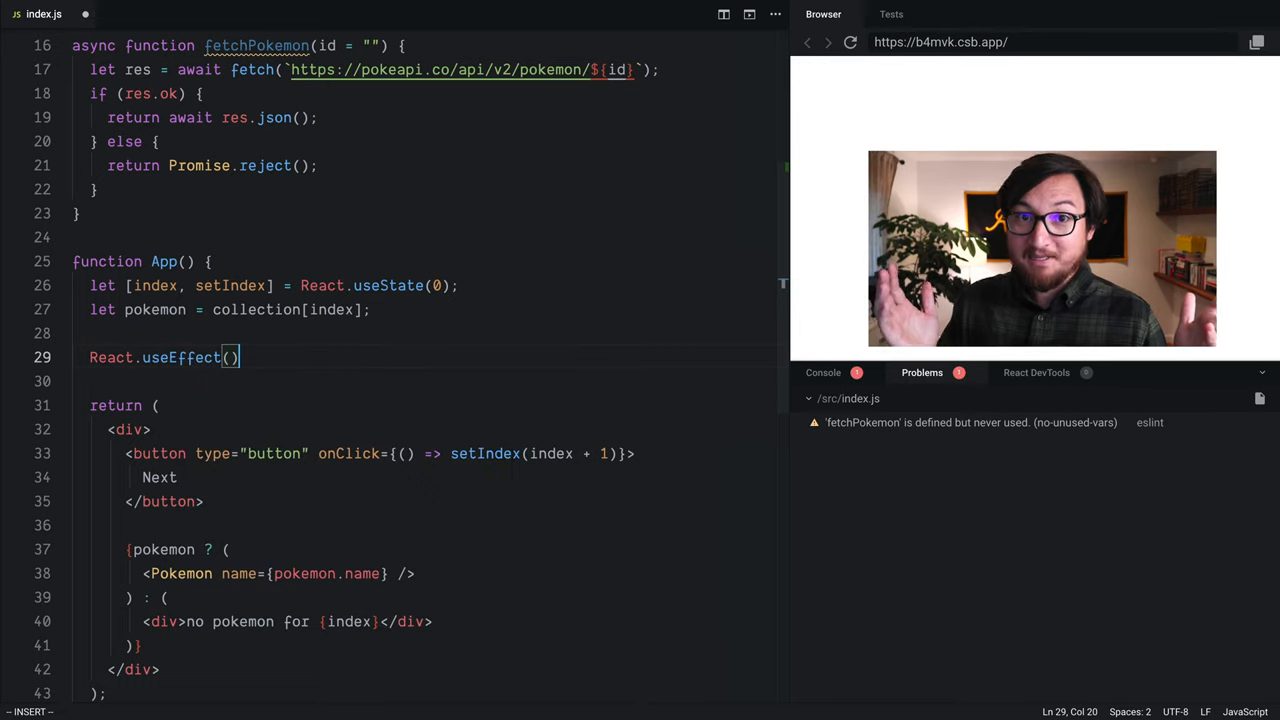
{"action": "key", "text": "Left"}
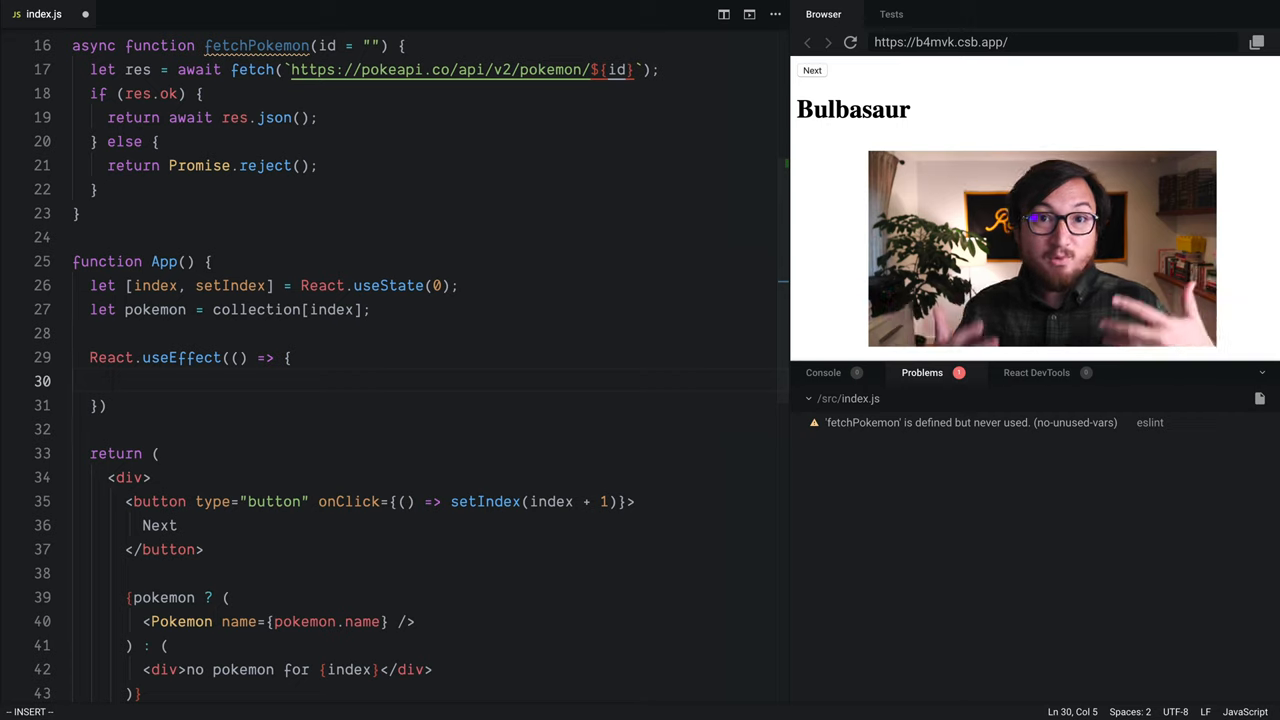
{"action": "type", "text": "fetchPokemon(i"}
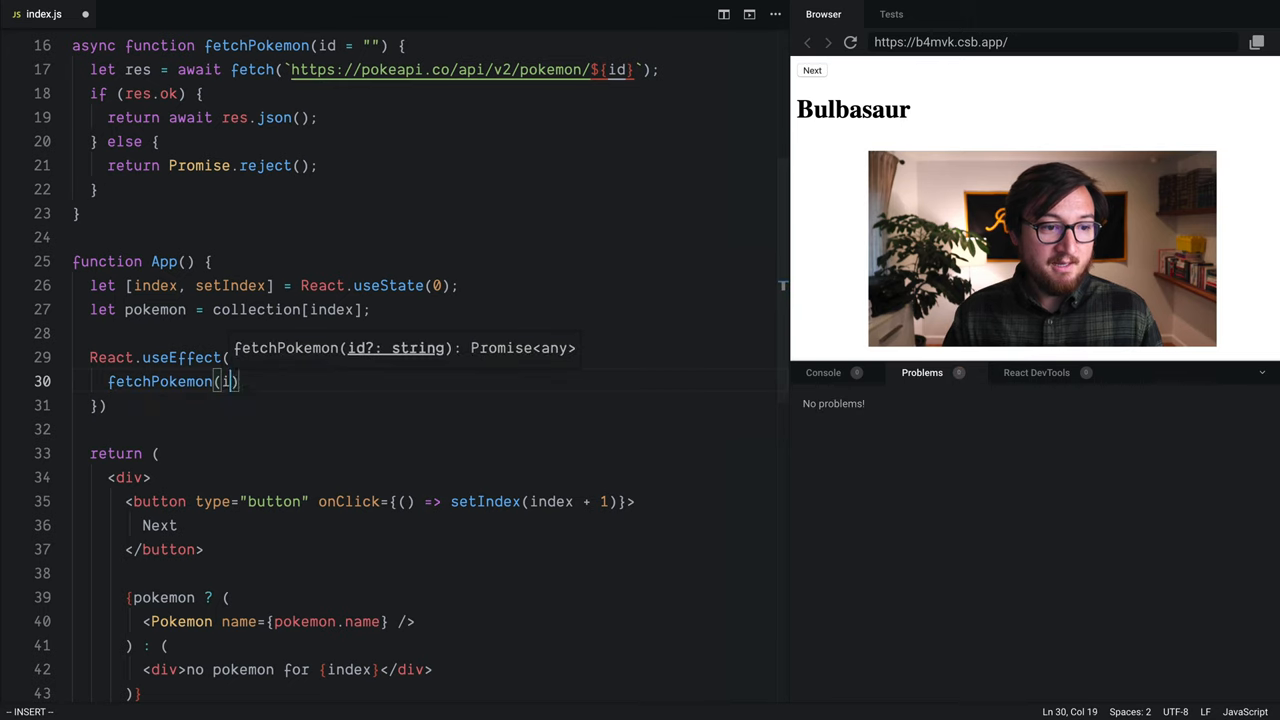
{"action": "type", "text": "ndo"}
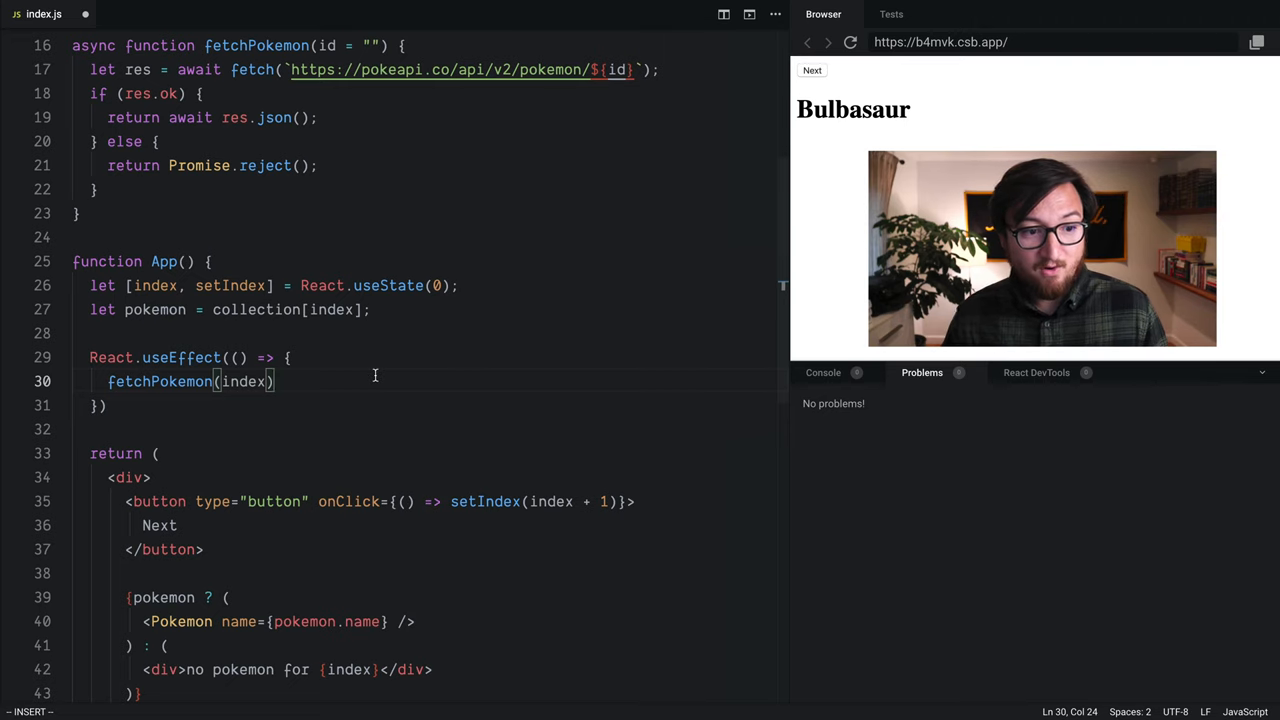
- Chain .then(json => console.log(json)) onto fetchPokemon(index) to log the response
{"action": "type", "text": ".then("}
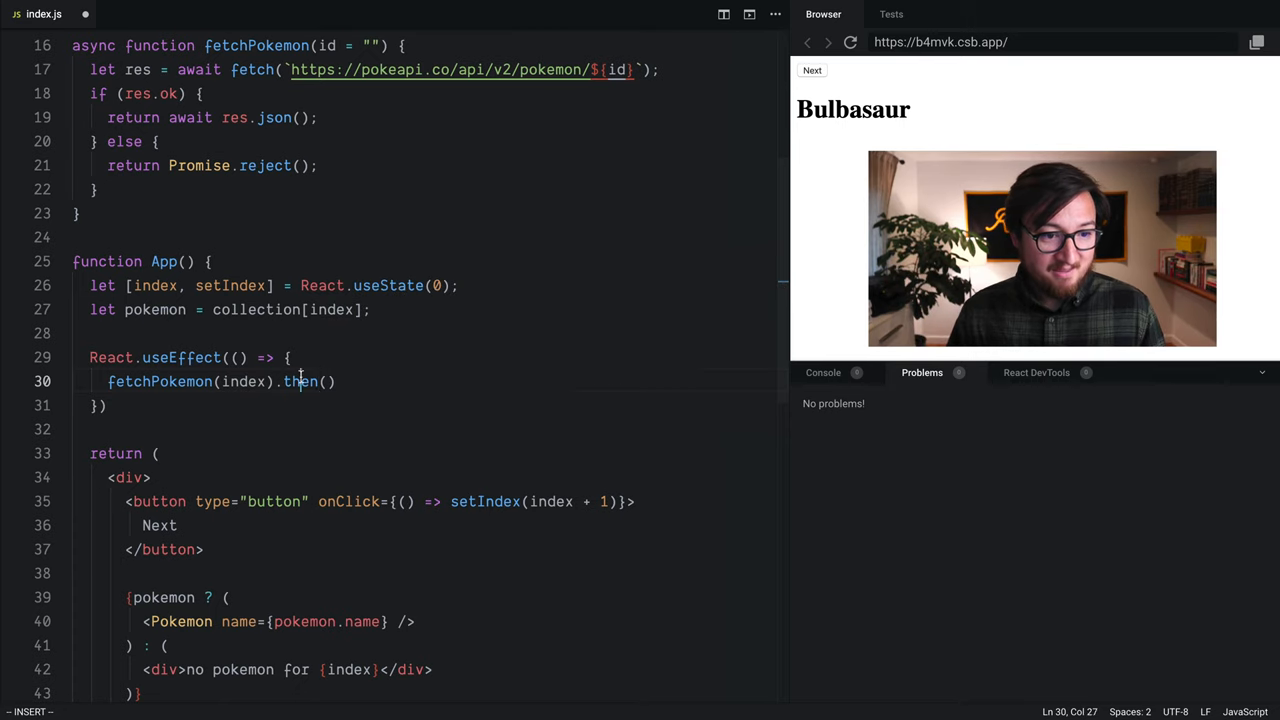
{"action": "type", "text": "res"}
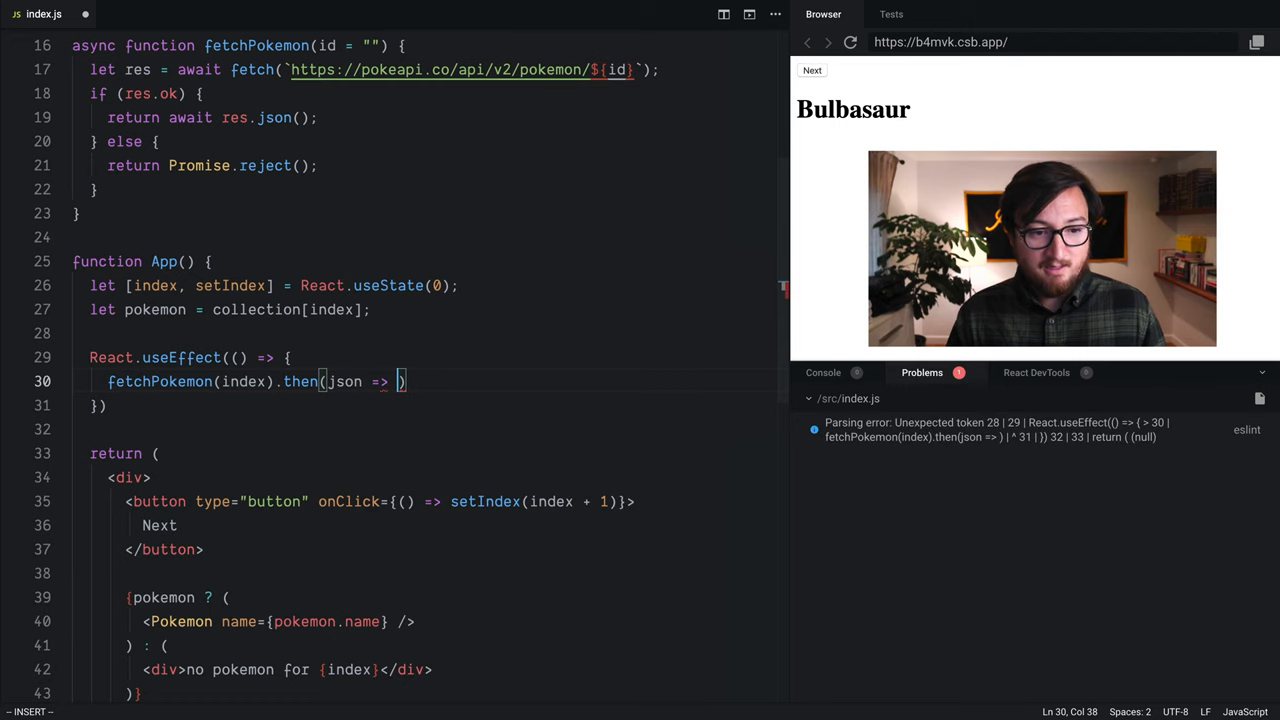
{"action": "type", "text": "consol"}
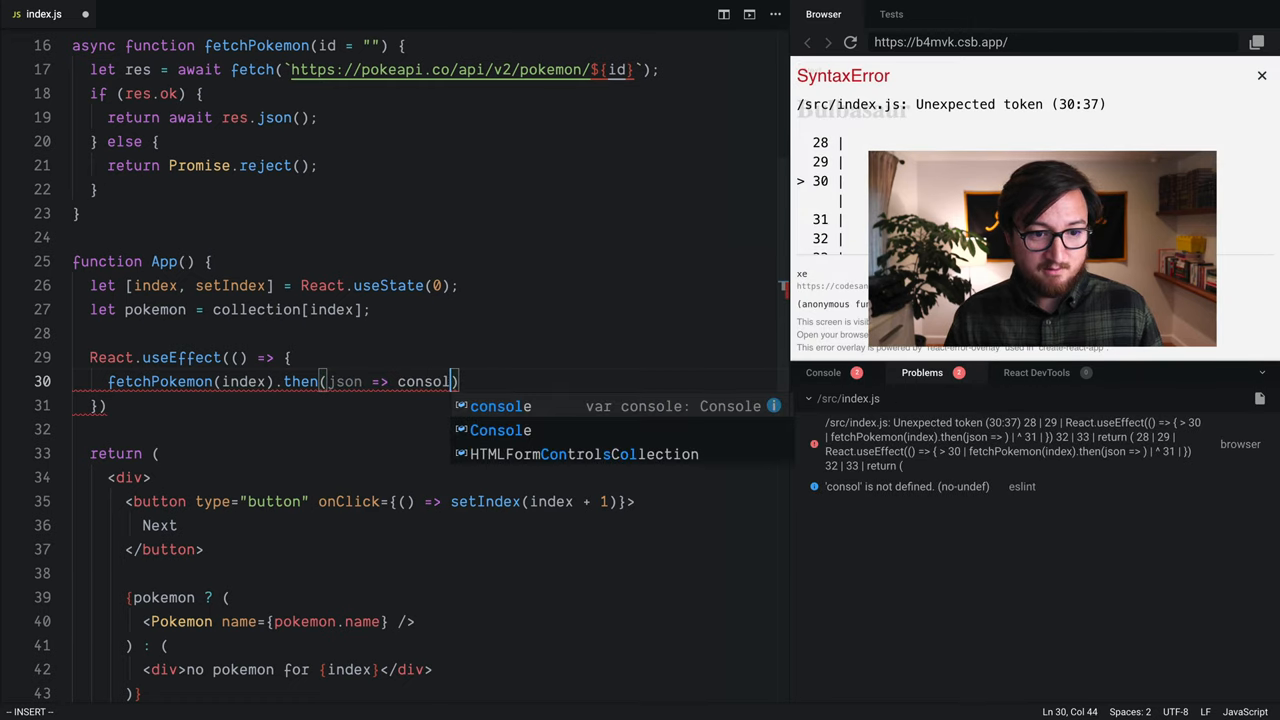
{"action": "type", "text": ".log(json"}
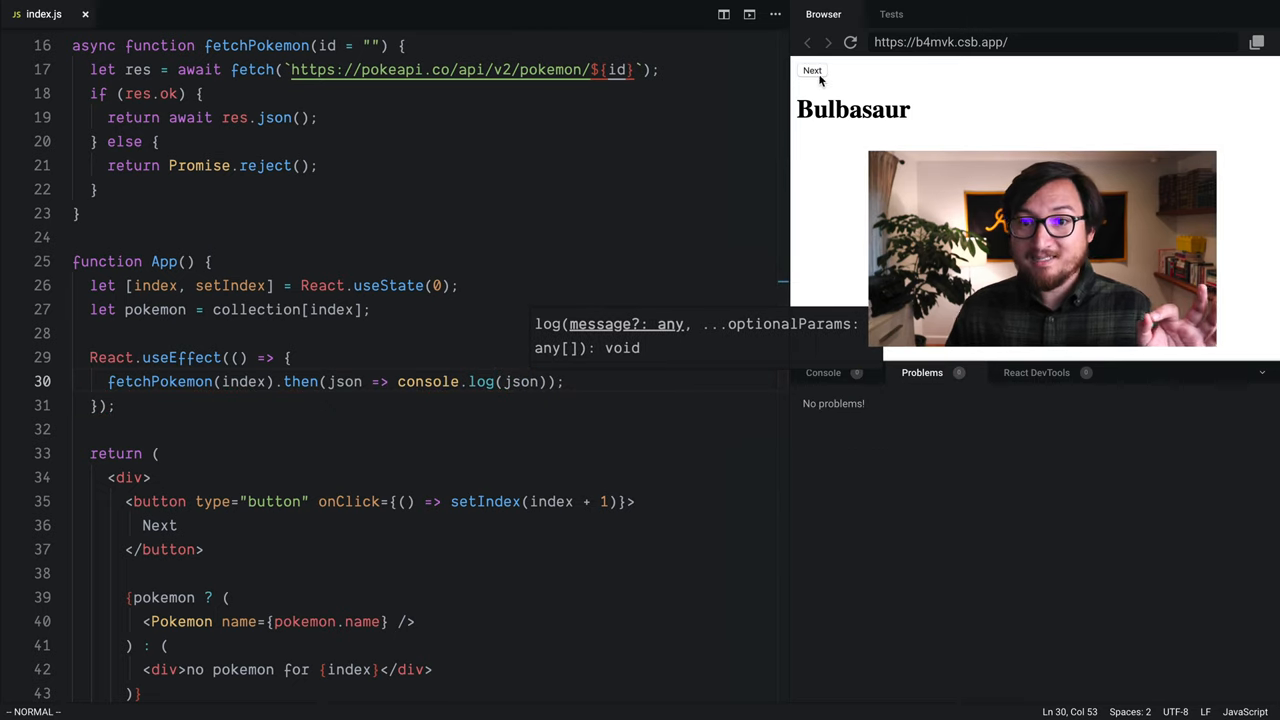
- Step Next through Bulbasaur, Ivysaur and later indexes, watching each fetched object log in the console
{"action": "left_click", "coordinate": [812, 70]}
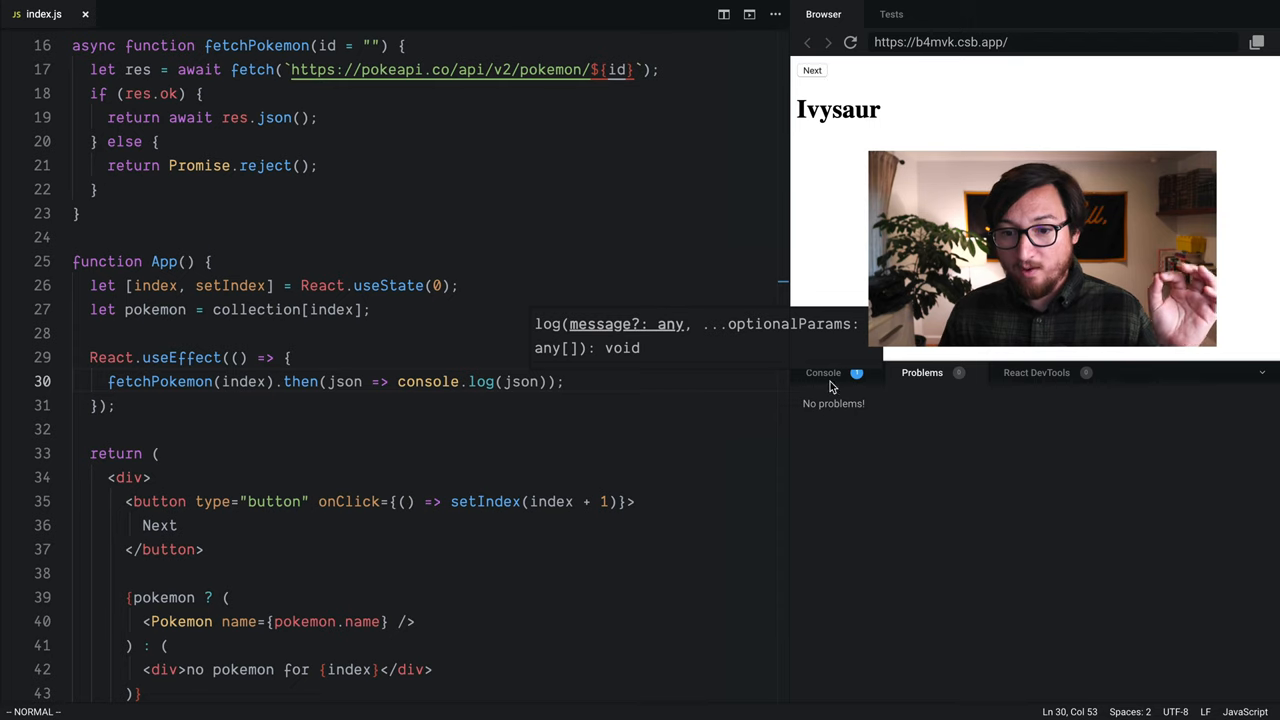
{"action": "left_click", "coordinate": [824, 370]}
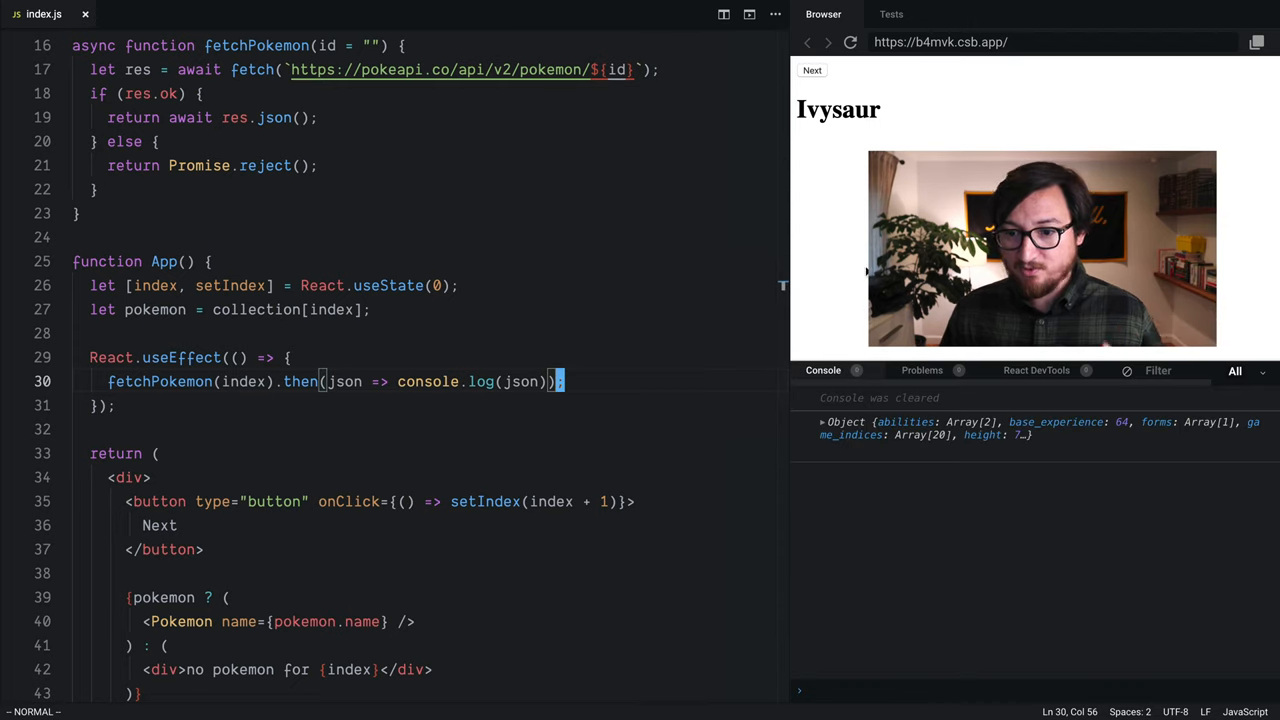
{"action": "left_click", "coordinate": [812, 70]}
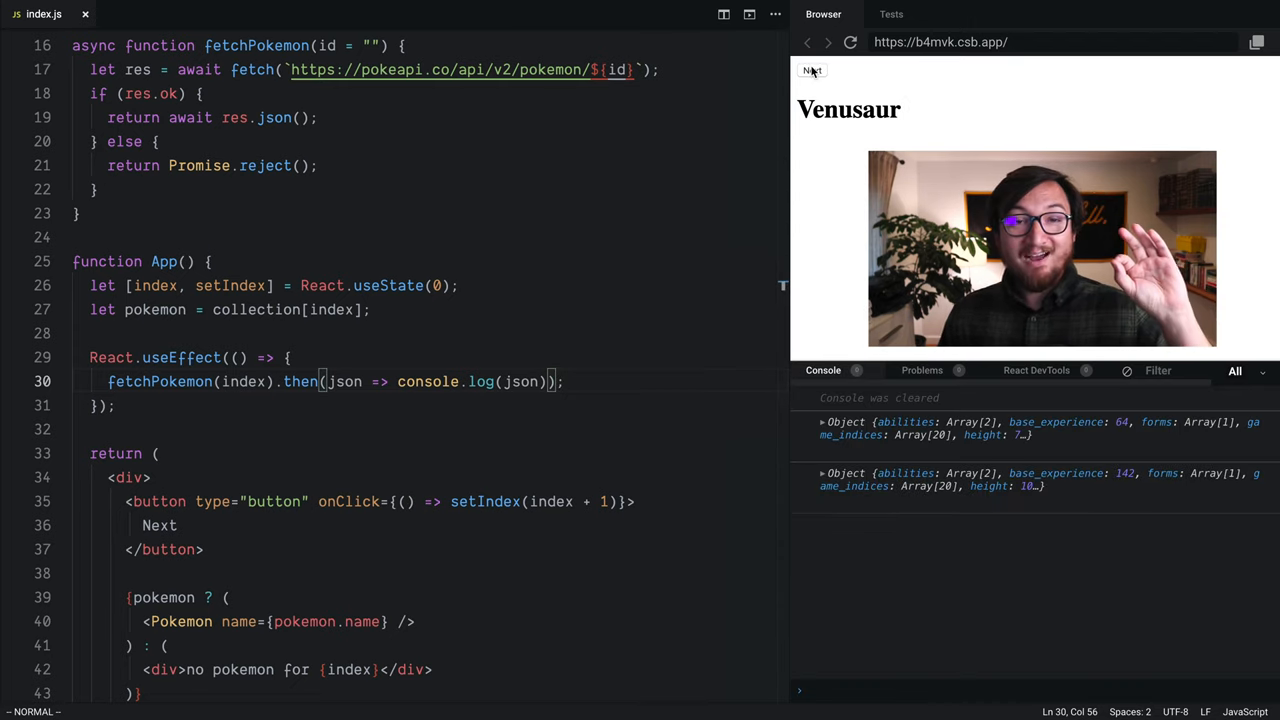
{"action": "left_click", "coordinate": [812, 70]}
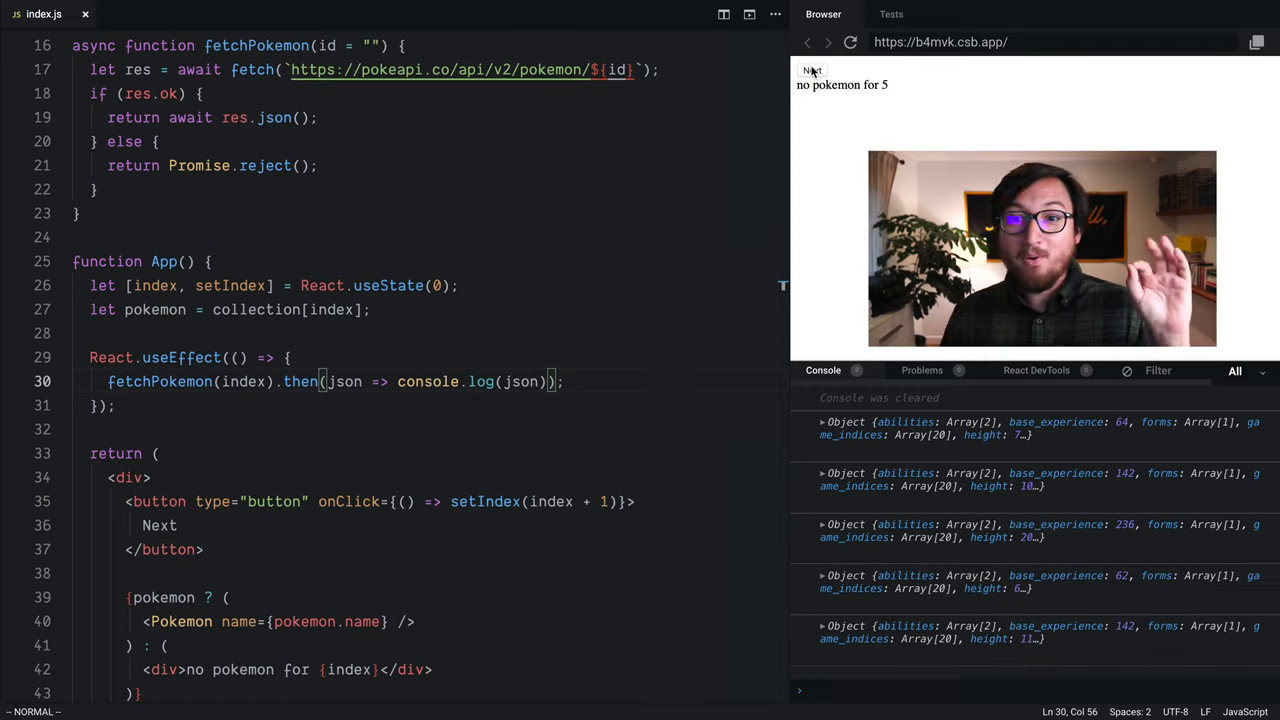
{"action": "left_click", "coordinate": [812, 70]}
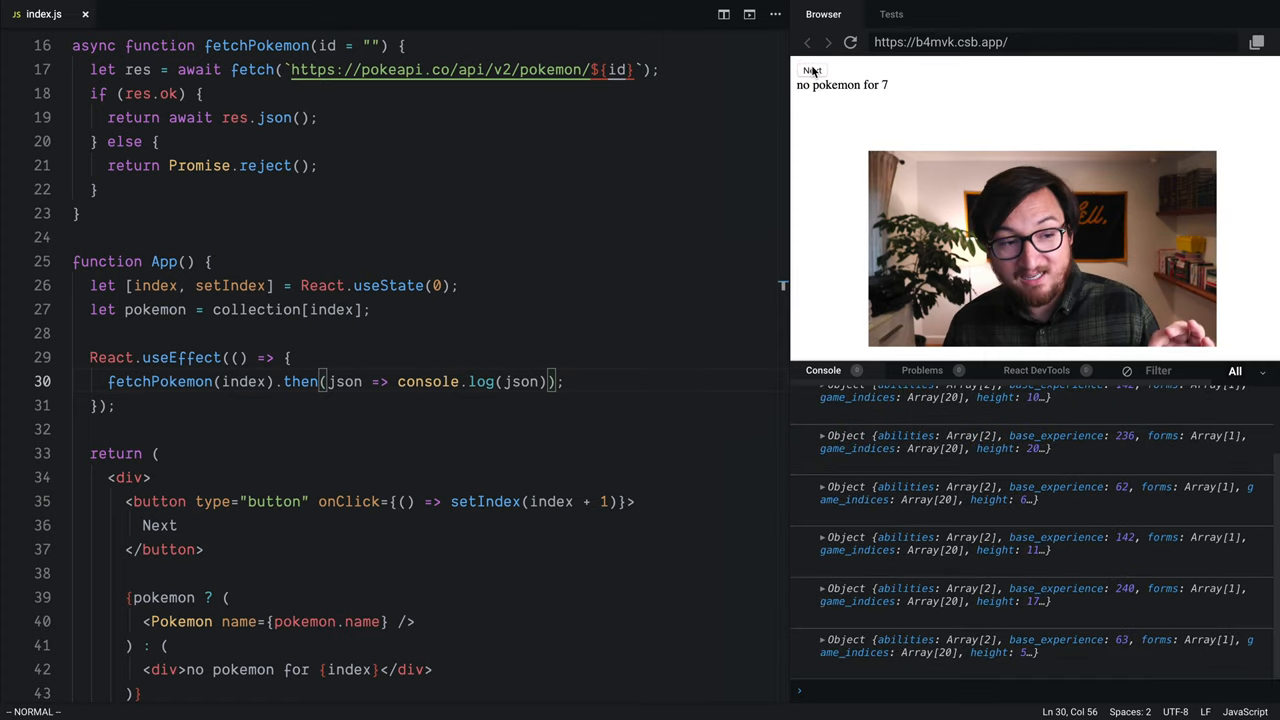